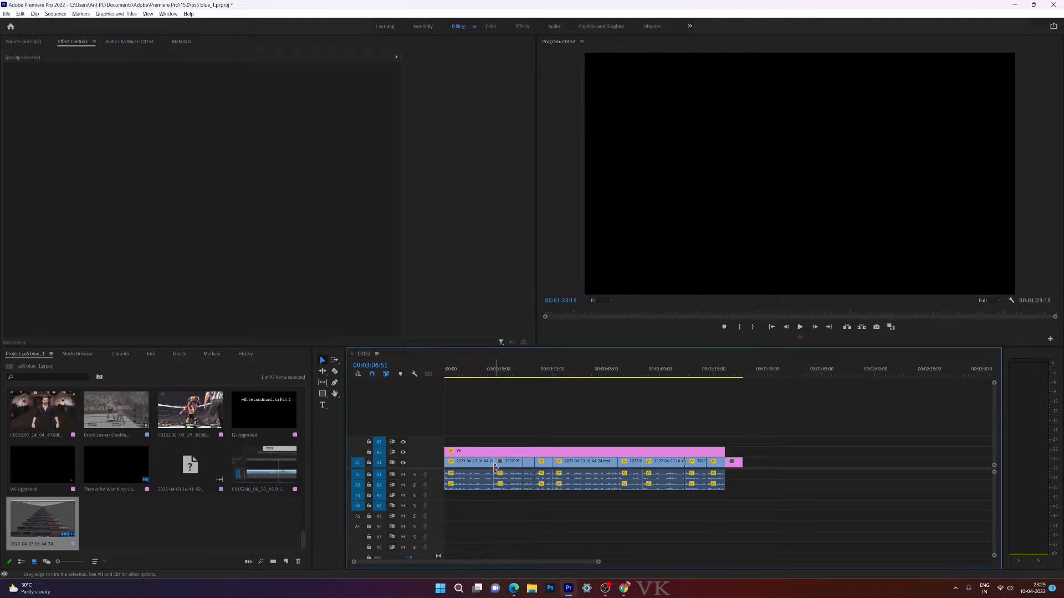
{"action": "mouse_move", "coordinate": [494, 469]}
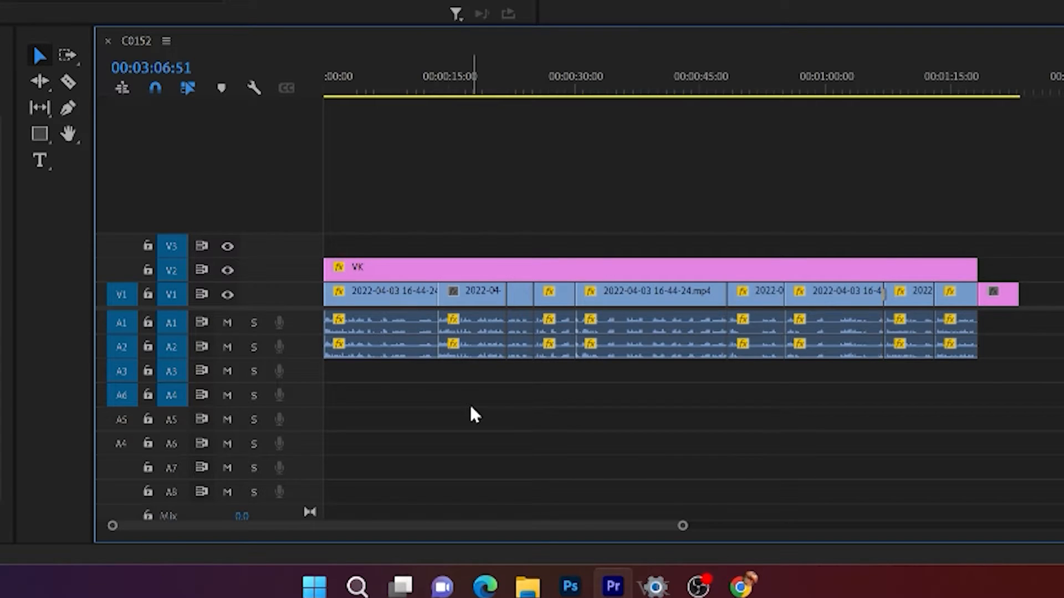
{"action": "mouse_move", "coordinate": [478, 379]}
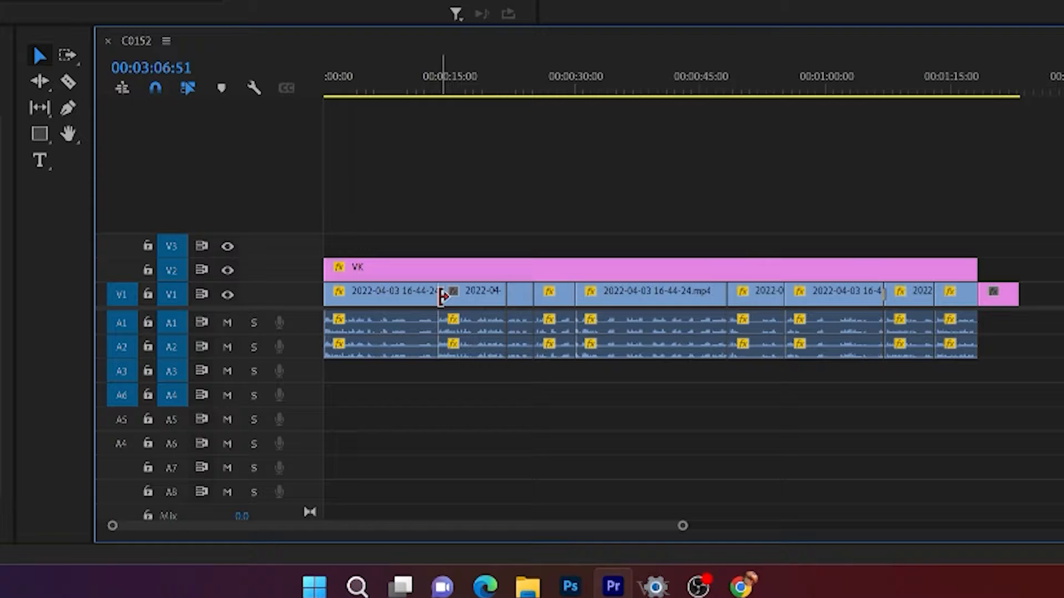
Step: Enable Show Through Edits from the Sequence menu so cuts in continuous clips are marked
{"action": "right_click", "coordinate": [443, 293]}
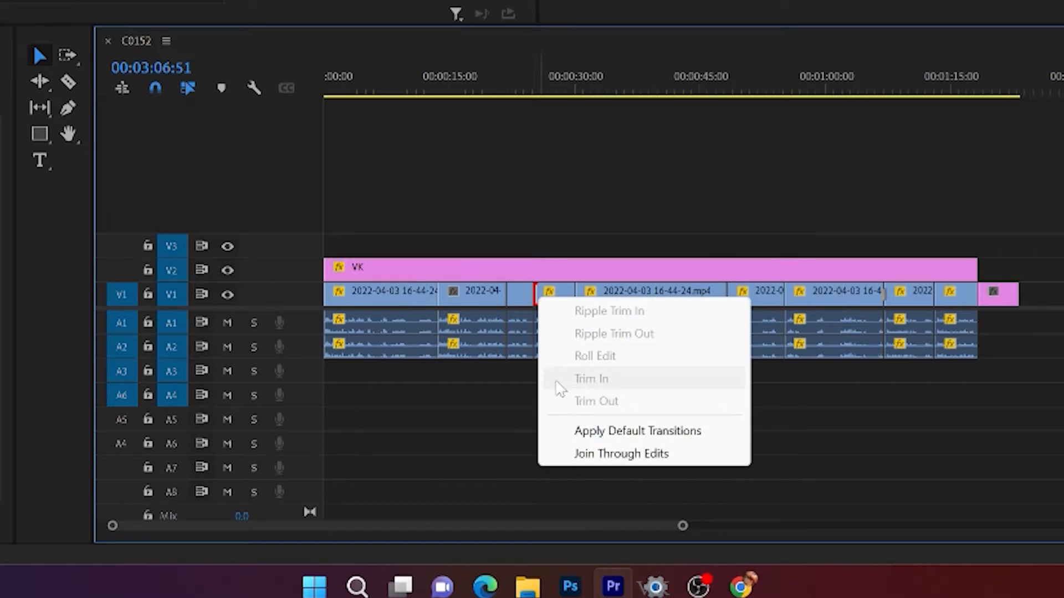
{"action": "mouse_move", "coordinate": [664, 464]}
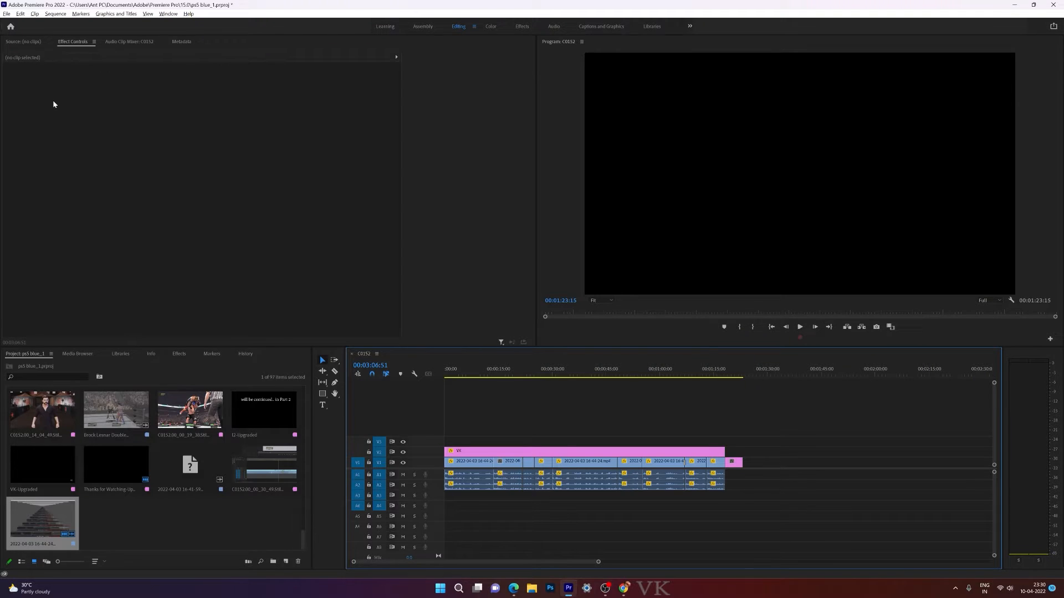
{"action": "left_click", "coordinate": [50, 14]}
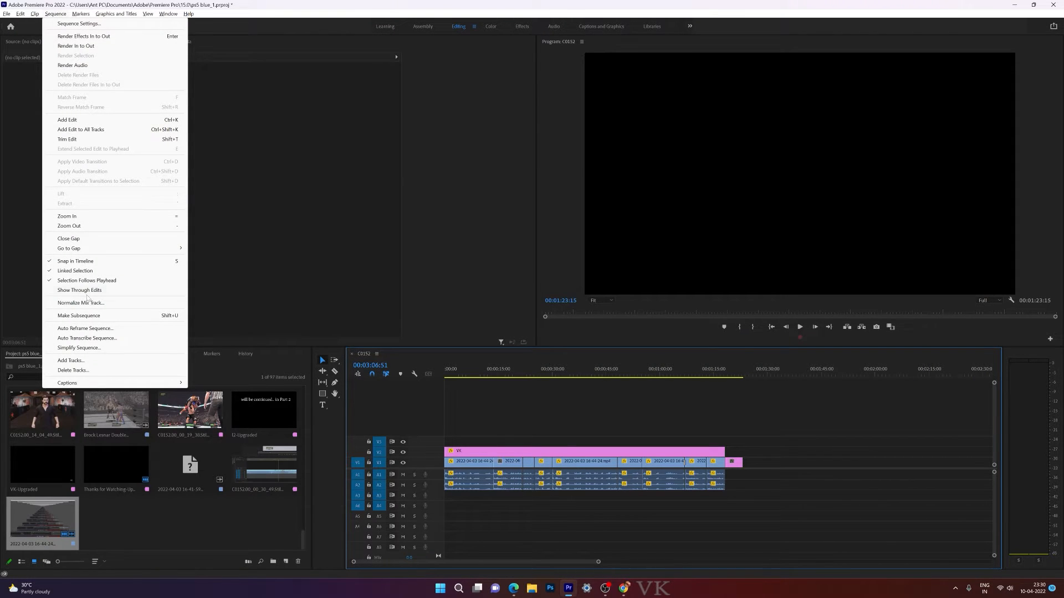
{"action": "mouse_move", "coordinate": [80, 293]}
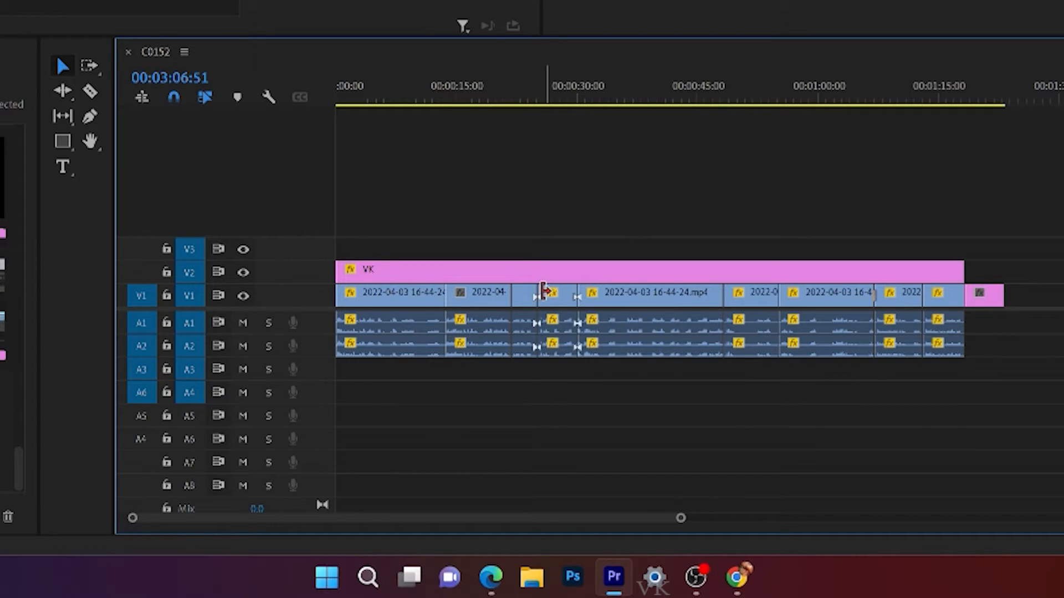
Step: Join the marked through edit on V1 into one continuous clip via Join Through Edits
{"action": "right_click", "coordinate": [540, 292]}
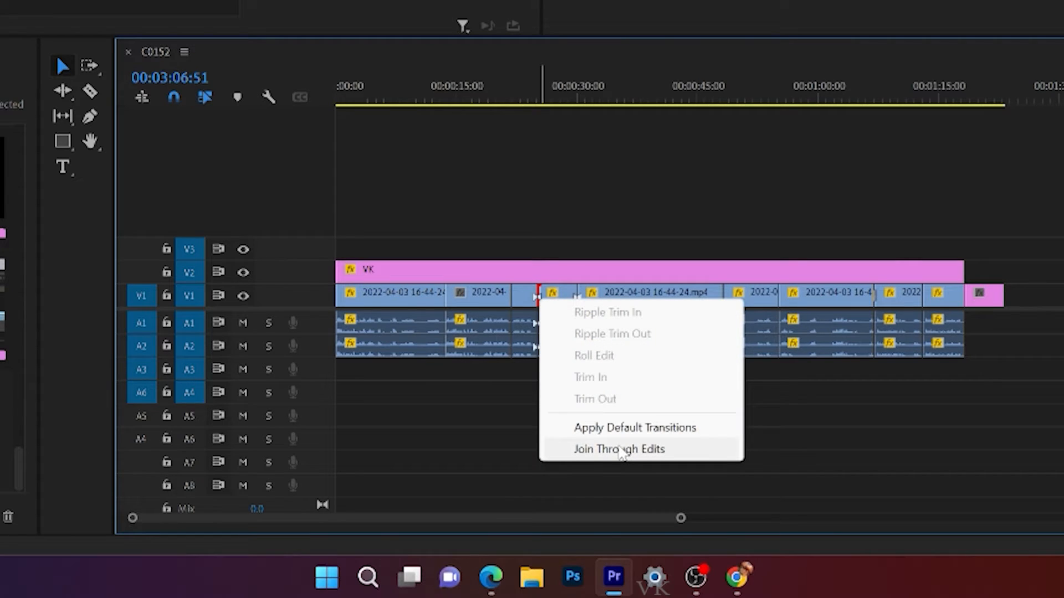
{"action": "left_click", "coordinate": [619, 450]}
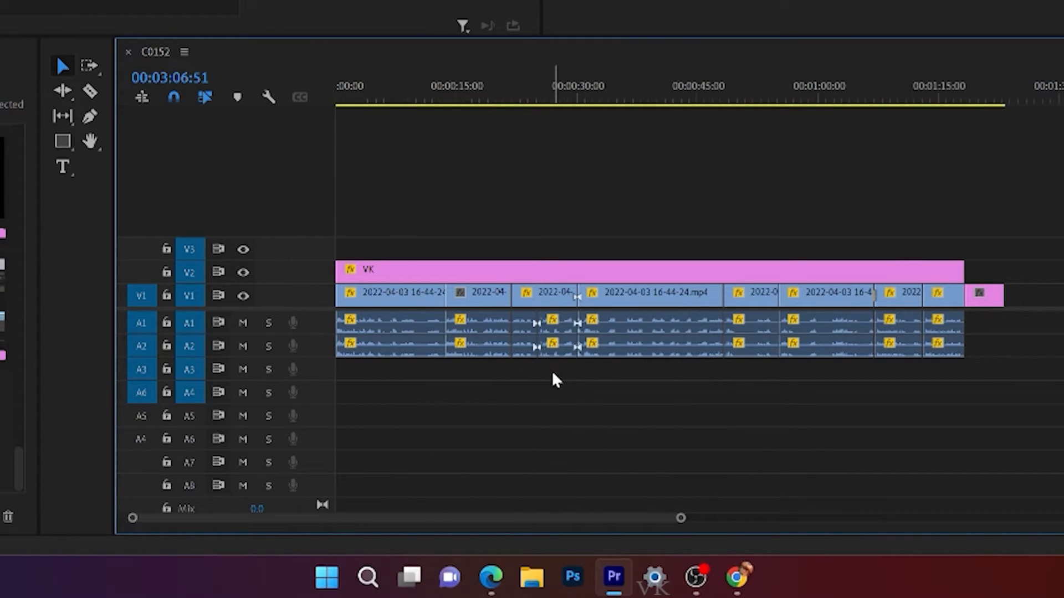
Step: Check another cut's options and confirm Show Through Edits is still checked in the Sequence menu
{"action": "right_click", "coordinate": [537, 321]}
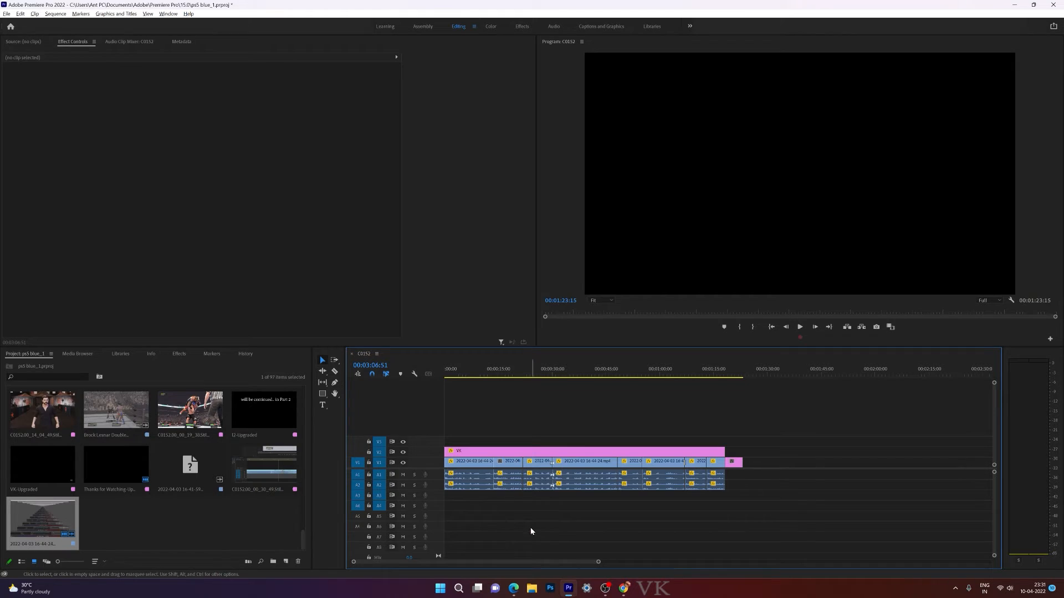
{"action": "left_click", "coordinate": [51, 14]}
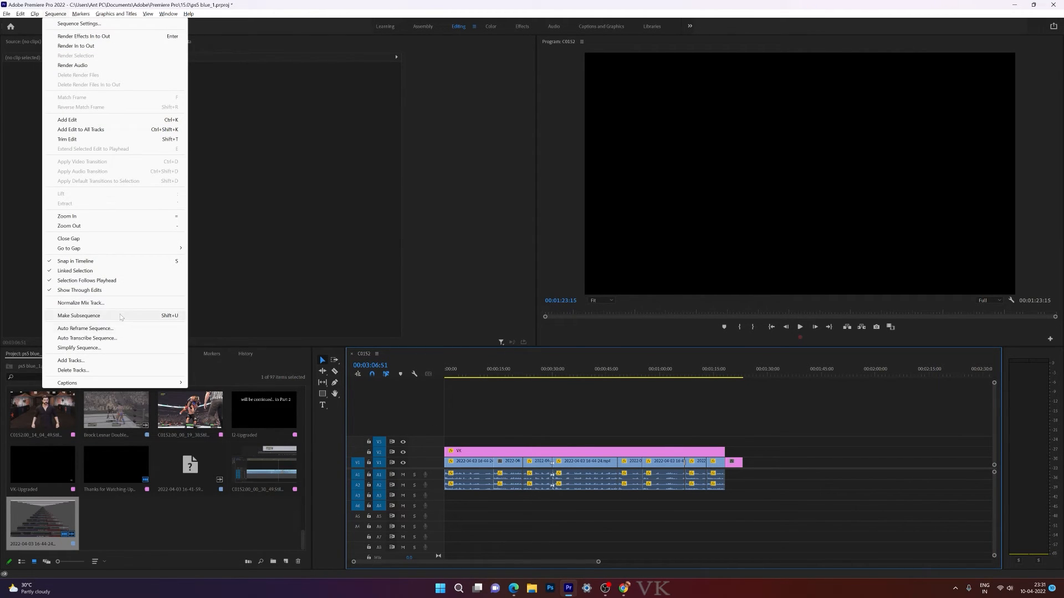